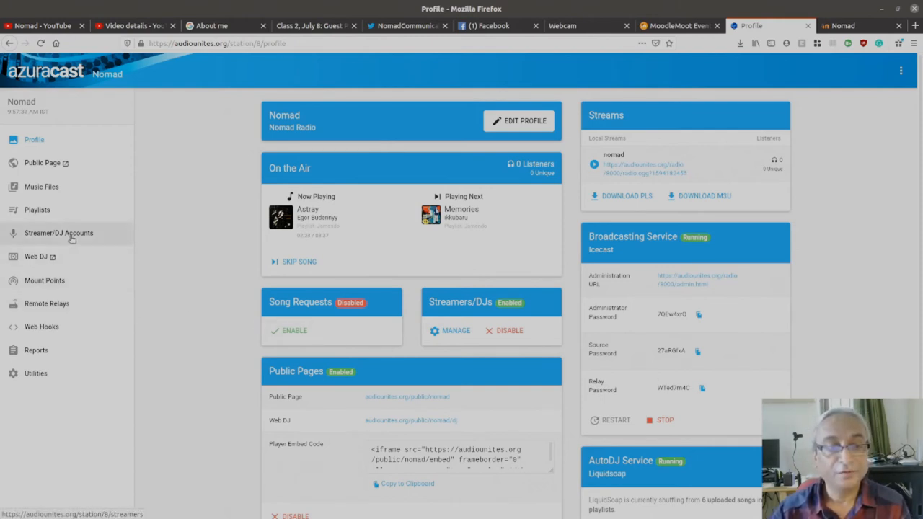
Show the Nomad station's Streamer/DJ Accounts page with its one account and connection info.
click(57, 232)
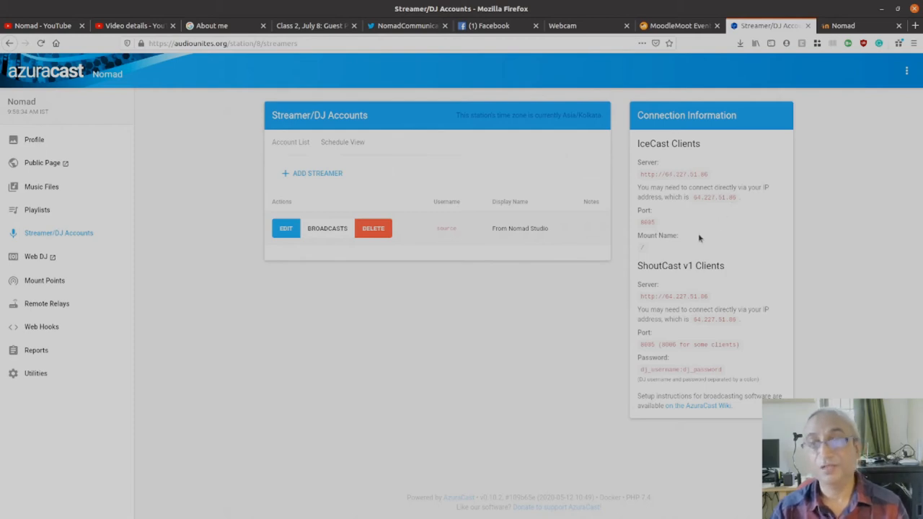
mouse_move(514, 242)
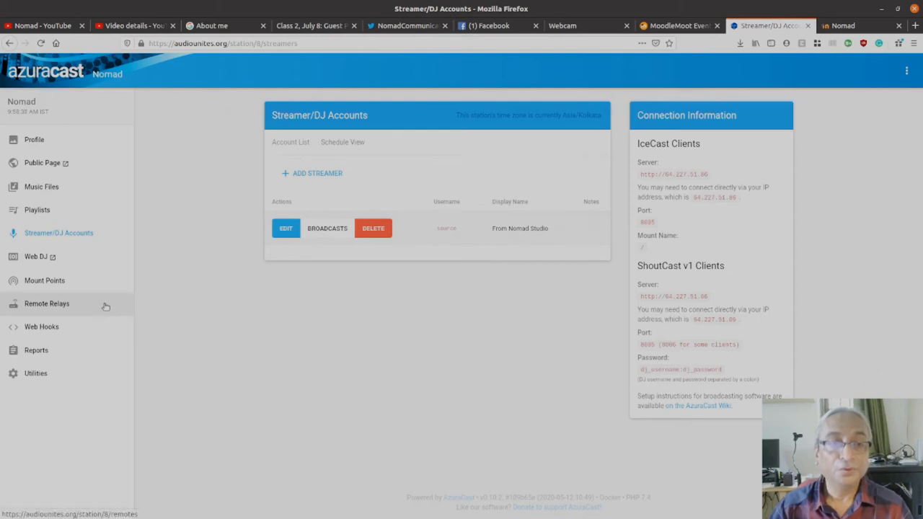
mouse_move(166, 271)
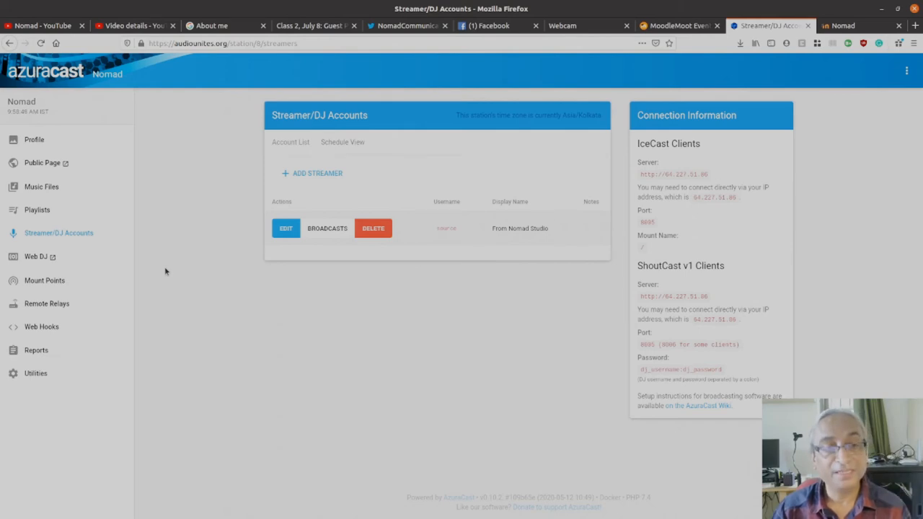
Reach the Web DJ page and grant Firefox microphone access for the webcam mic.
click(34, 257)
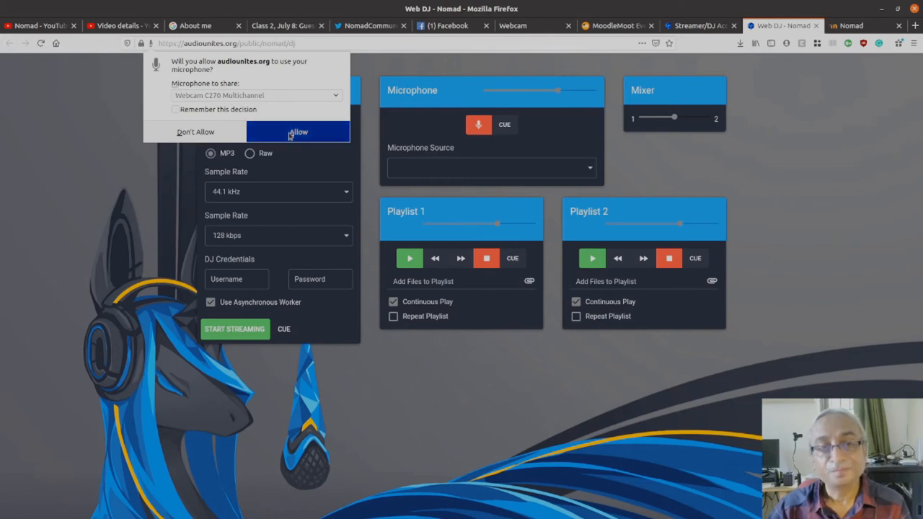
click(297, 133)
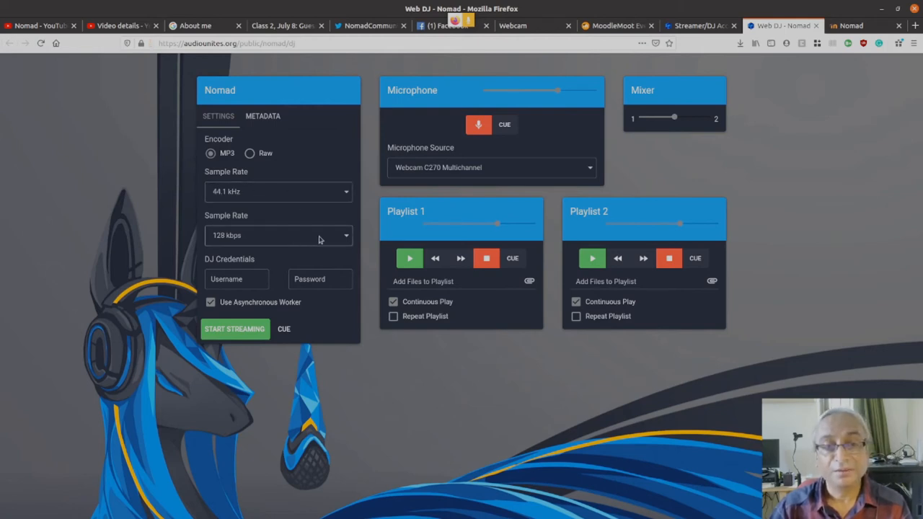
mouse_move(348, 239)
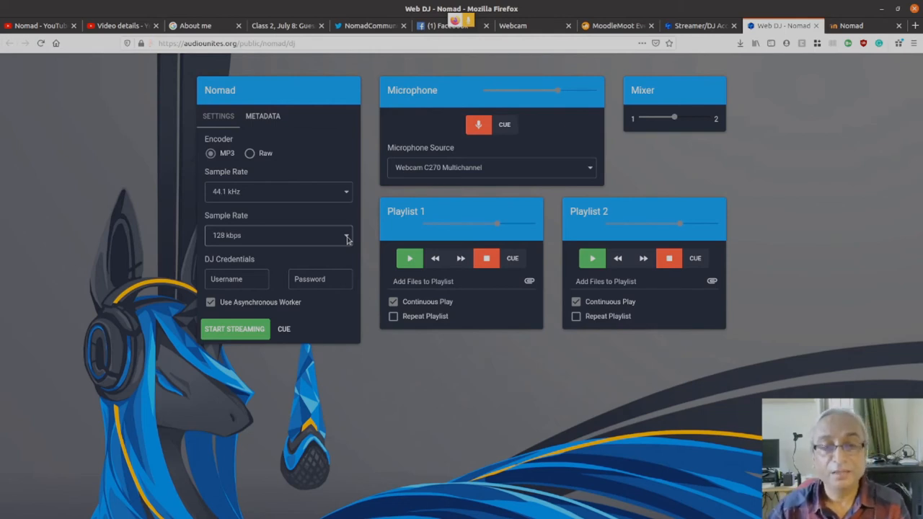
click(279, 235)
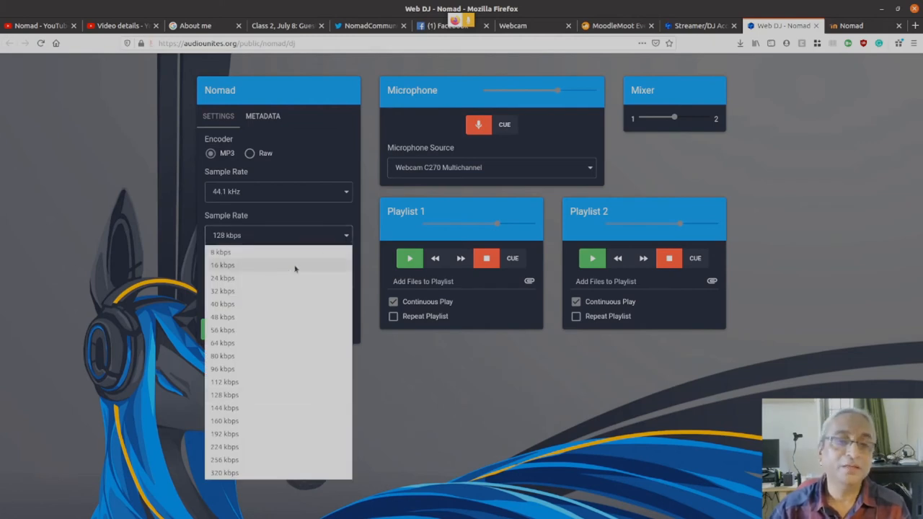
mouse_move(269, 294)
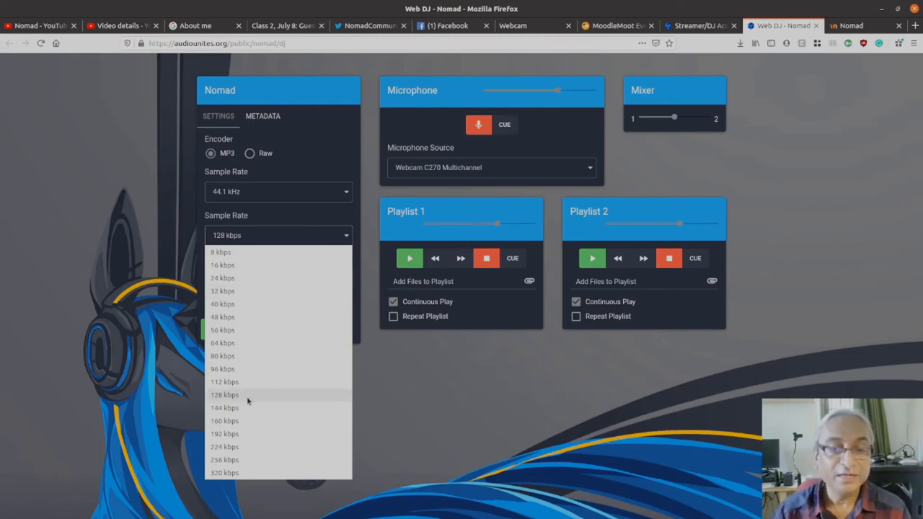
click(225, 395)
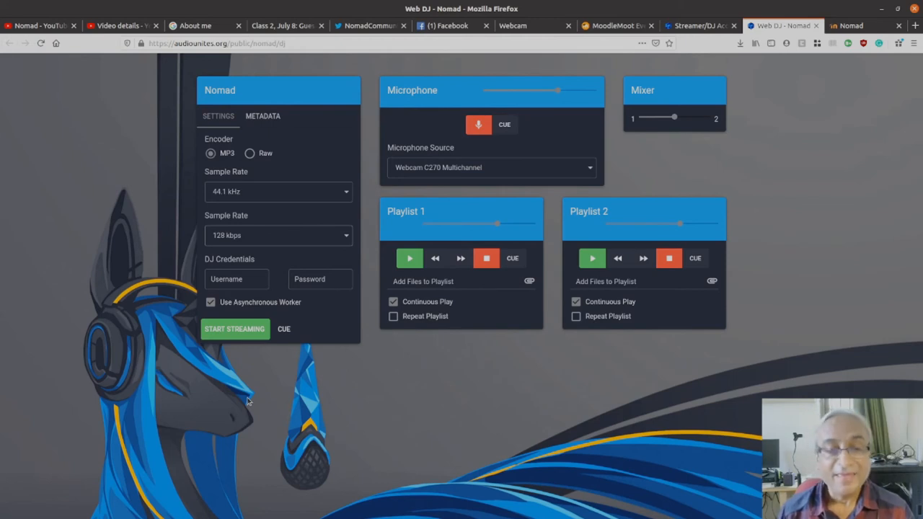
Enter the DJ username 'source' and a password in the Web DJ credentials.
click(237, 280)
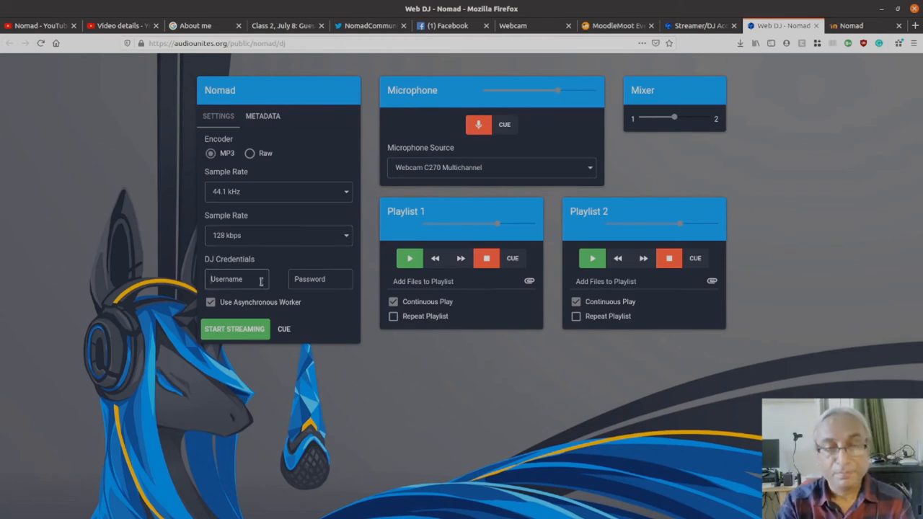
text(sour)
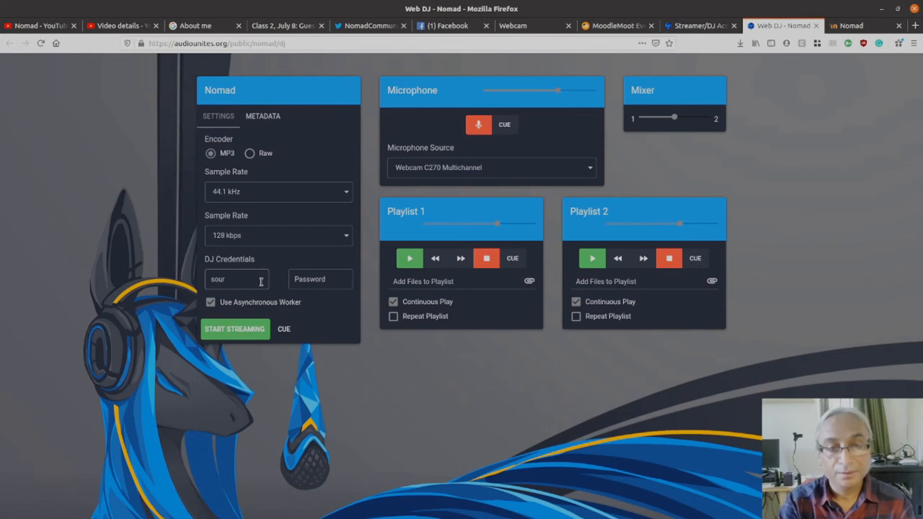
click(320, 280)
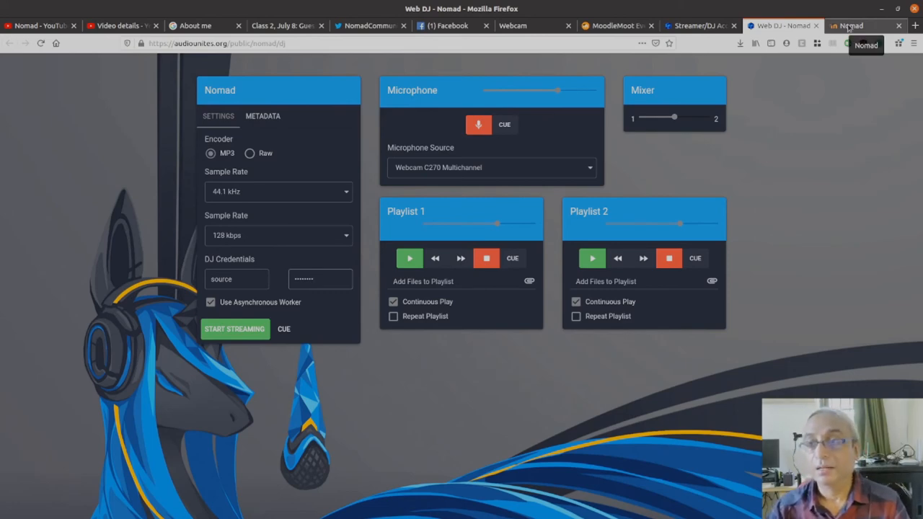
Switch to the Moodle tab and enter the Using Radio for Learning course.
click(854, 26)
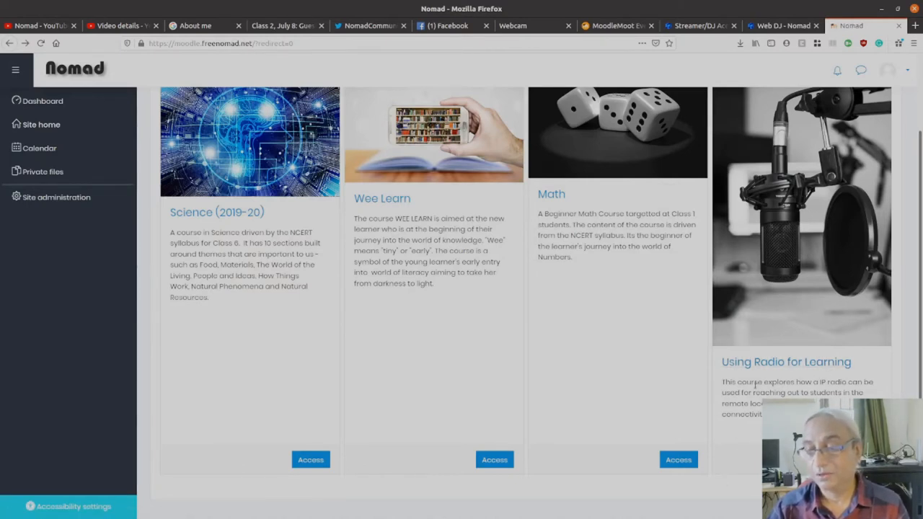
mouse_move(786, 361)
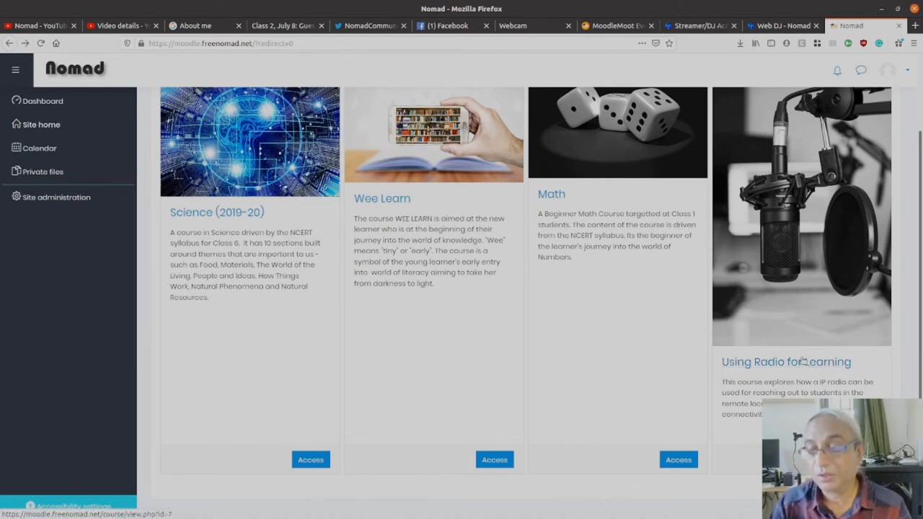
click(785, 360)
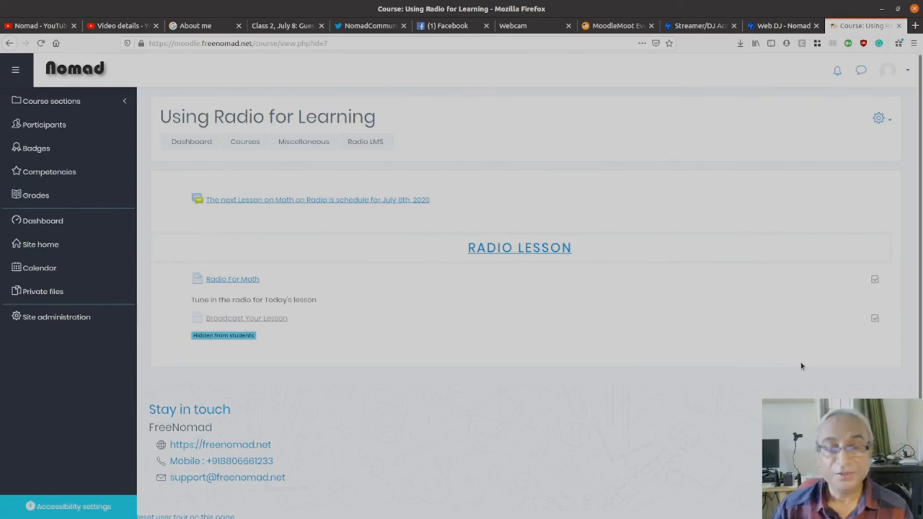
mouse_move(357, 352)
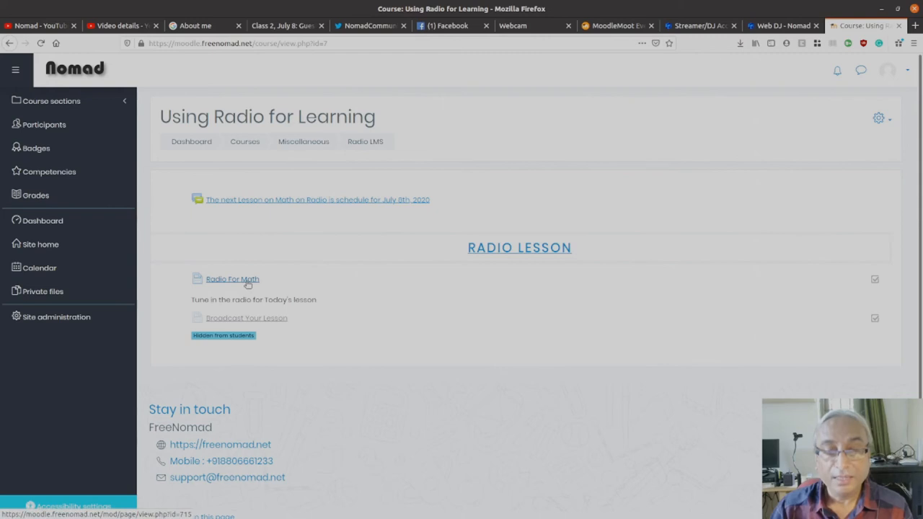
click(232, 280)
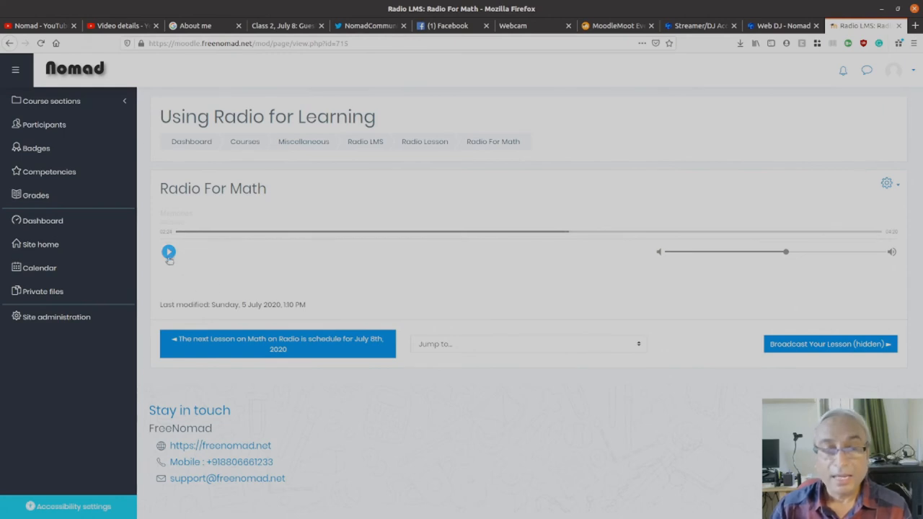
click(167, 251)
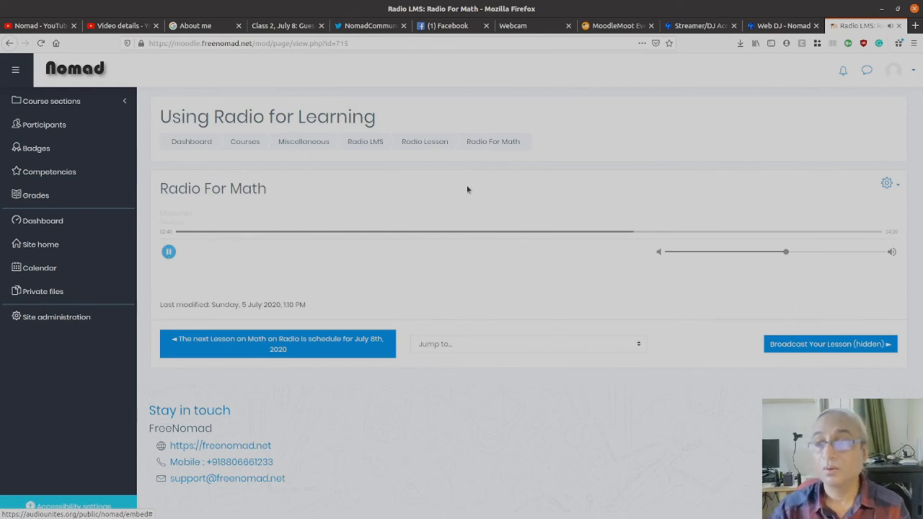
click(10, 44)
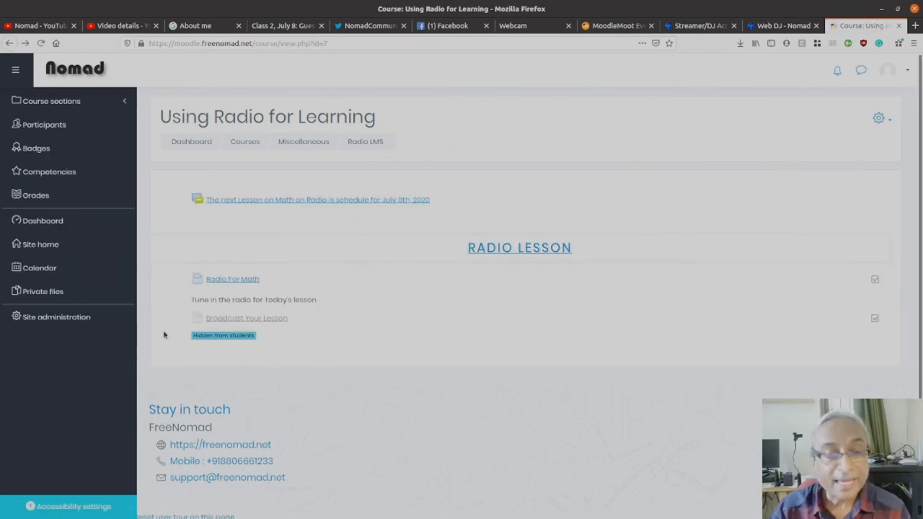
mouse_move(247, 319)
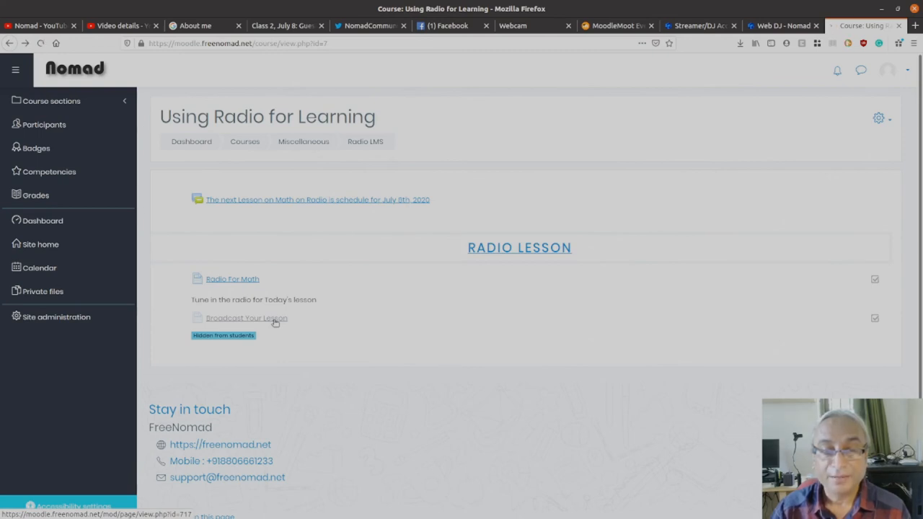
Launch Broadcast Your Lesson, reopening the Web DJ with a microphone prompt.
click(245, 318)
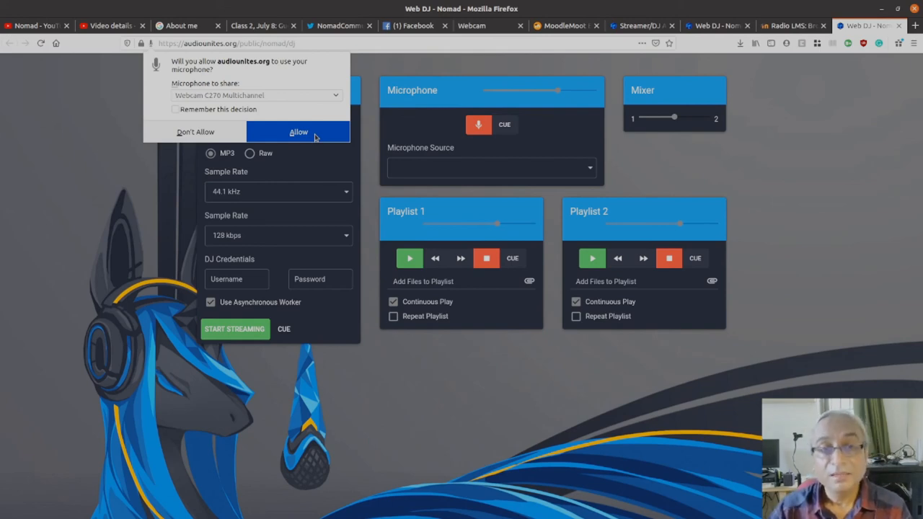
Grant microphone access and enter the username 'source' with a password.
click(297, 132)
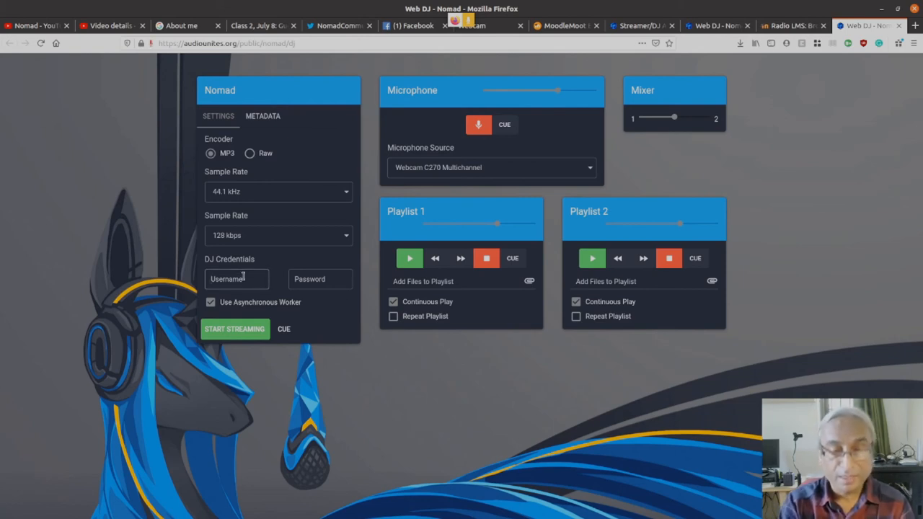
text(source)
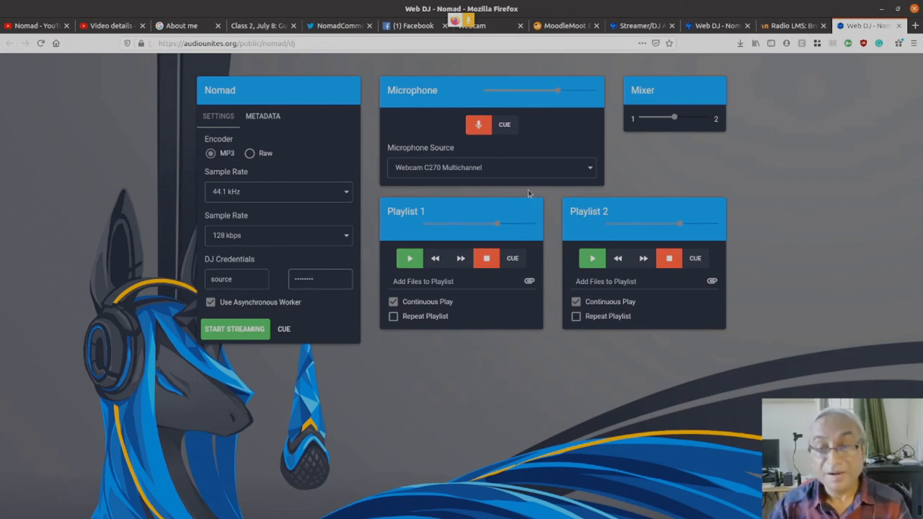
mouse_move(656, 244)
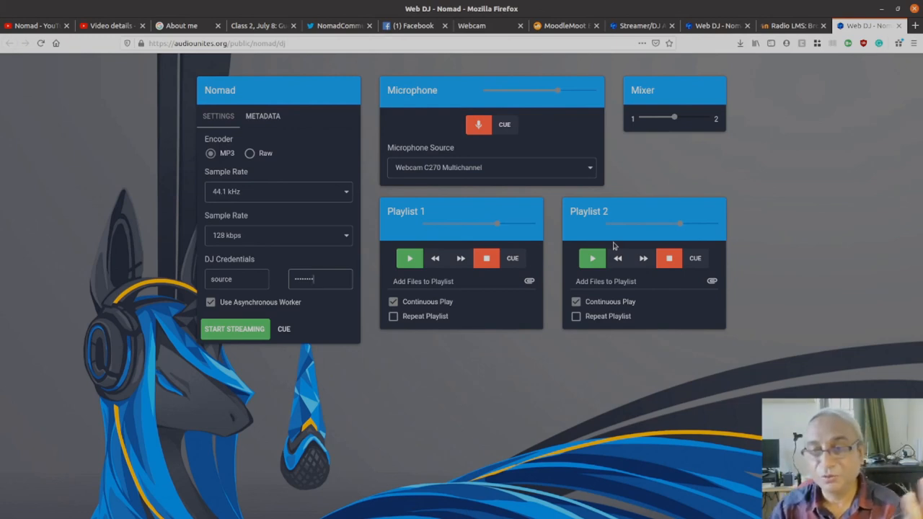
mouse_move(684, 89)
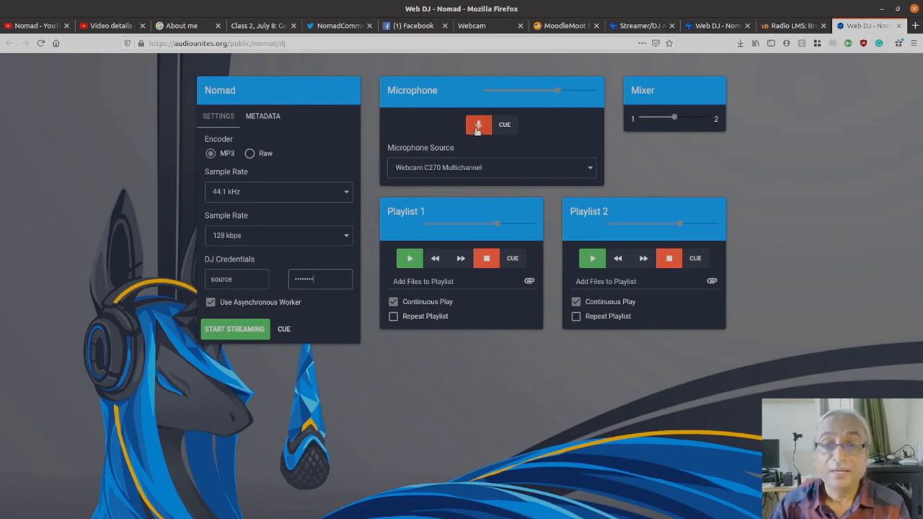
Switch on the microphone channel and allow access to the webcam microphone.
click(479, 124)
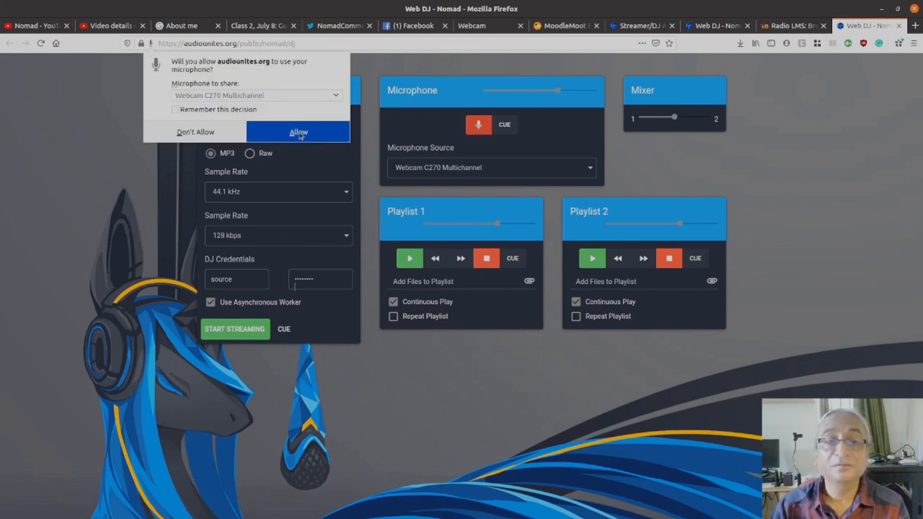
click(297, 133)
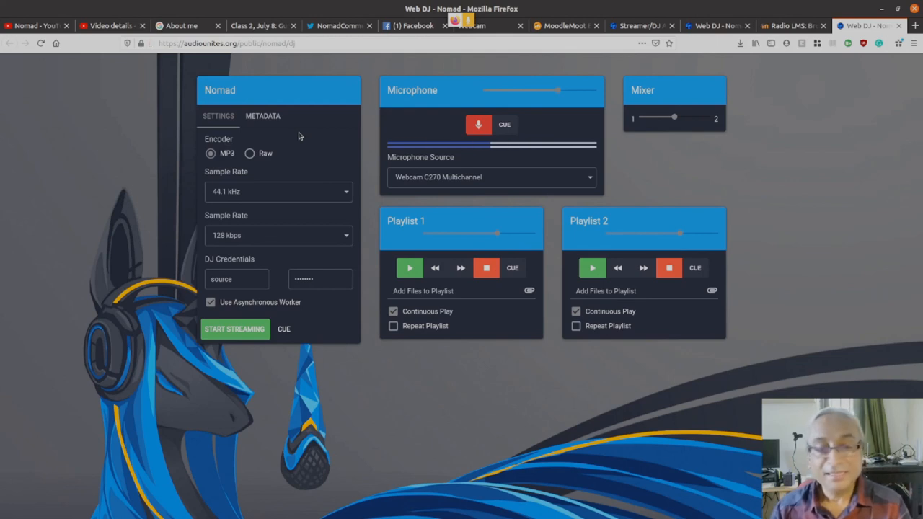
mouse_move(527, 309)
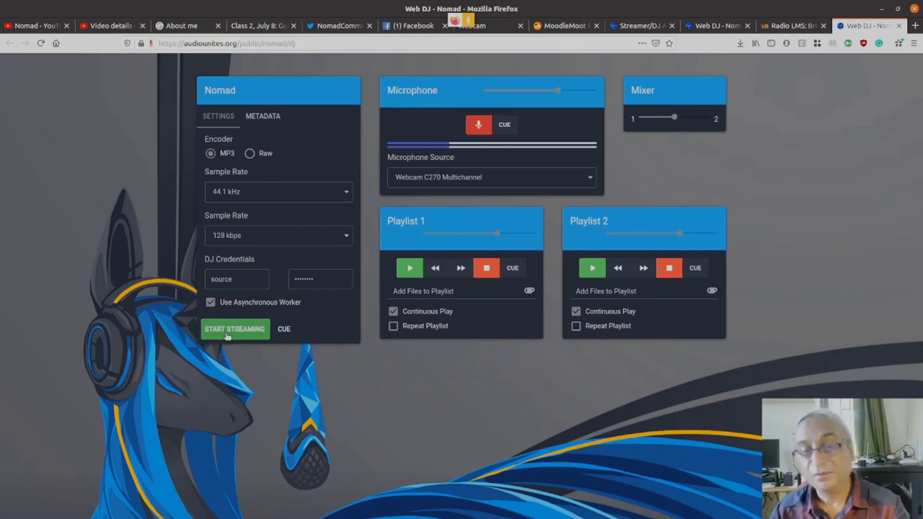
Start streaming live to the Nomad station from the webcam microphone.
click(233, 329)
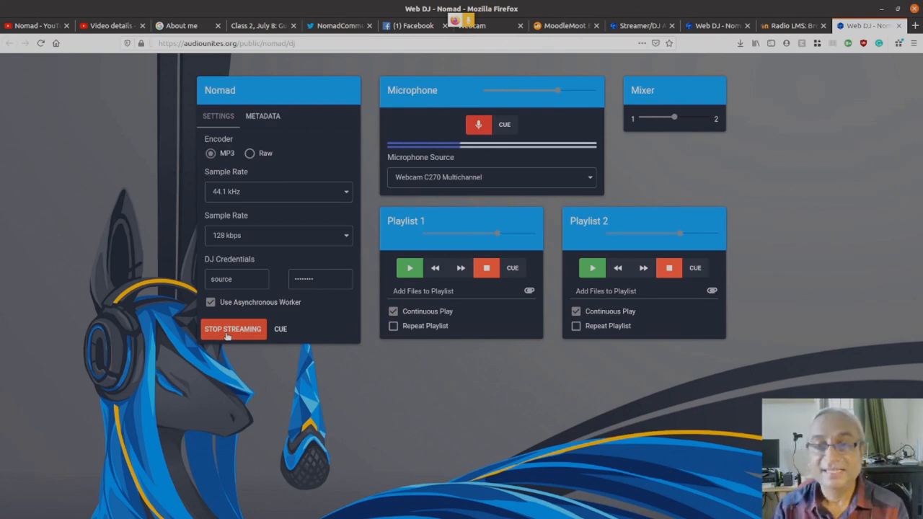
click(318, 280)
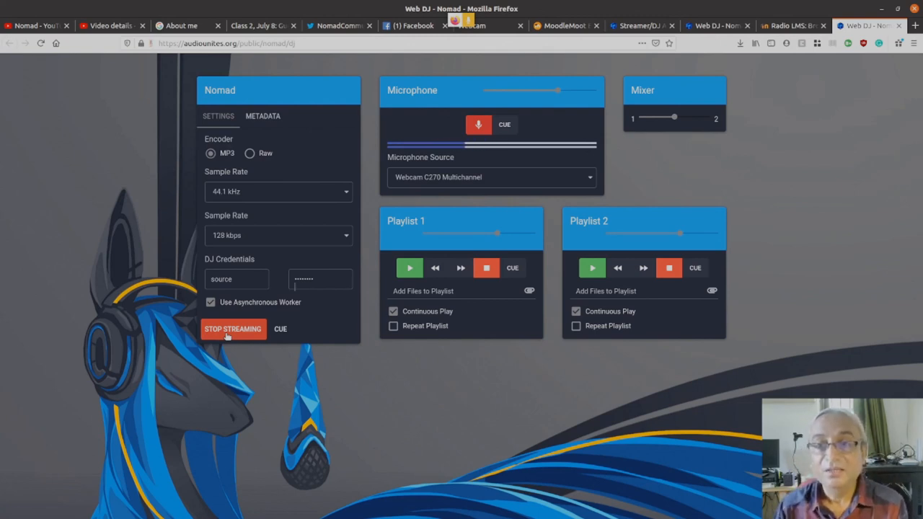